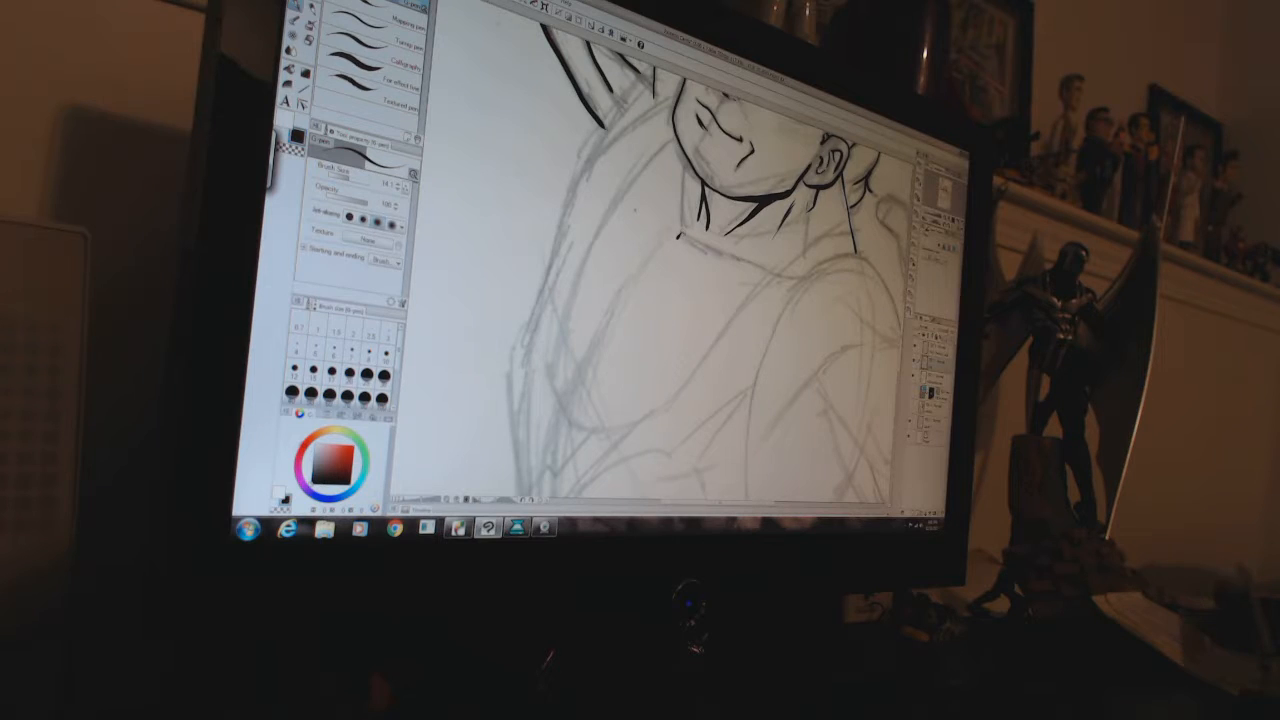
- Ink a black collar line across the base of the neck, below the chin
drag(680, 244, 776, 260)
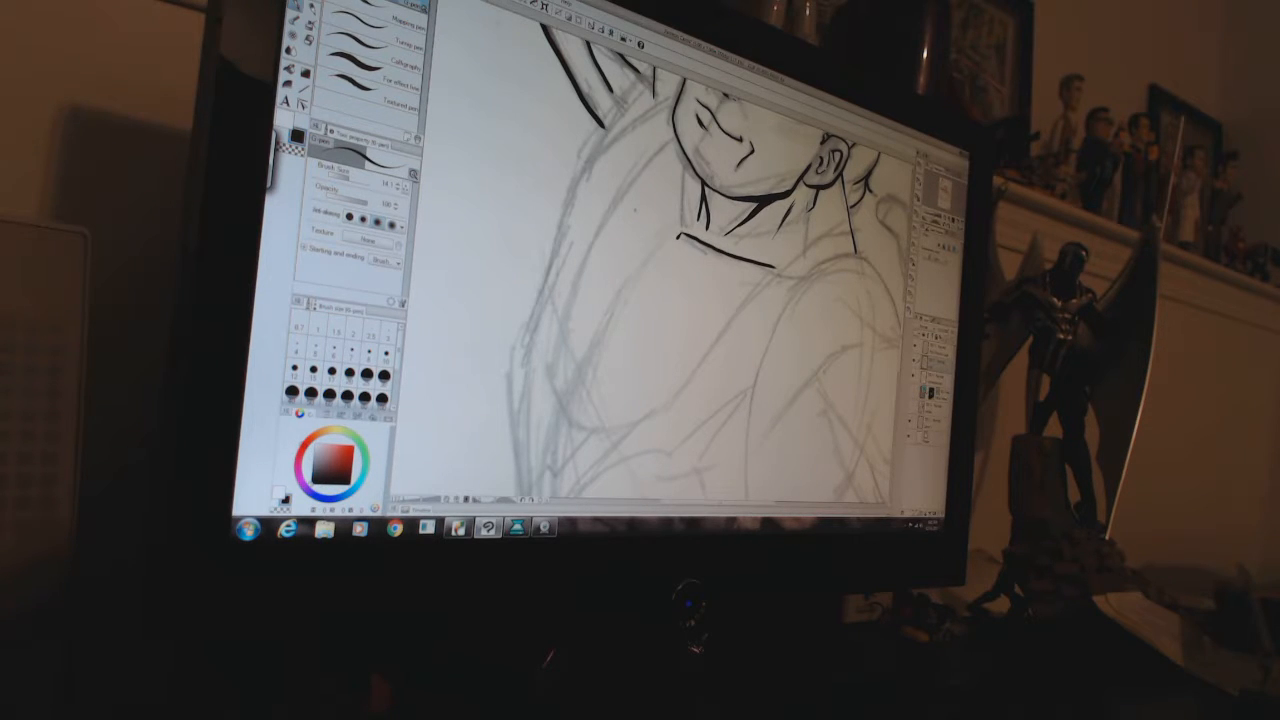